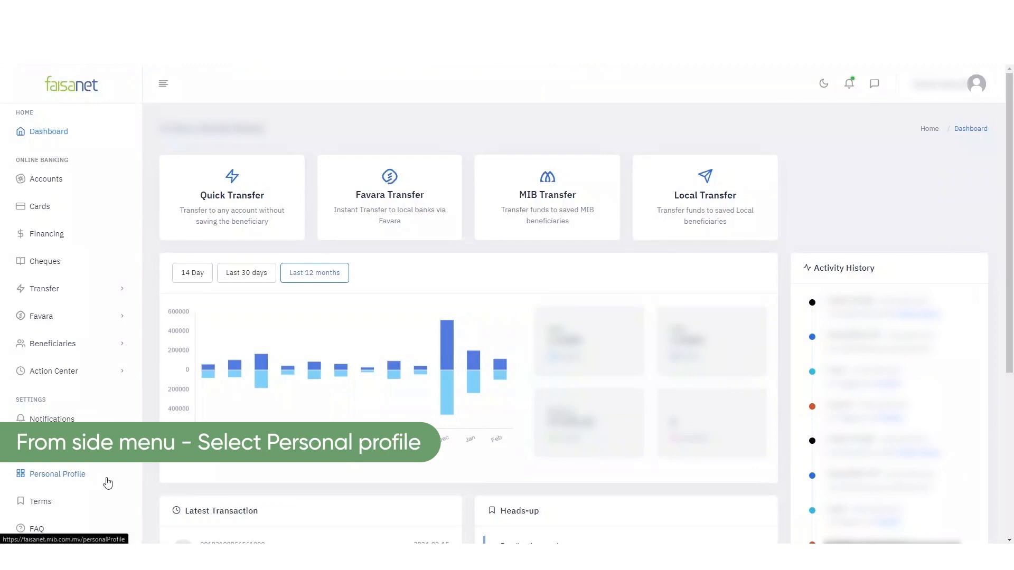
# Go to the Personal Profile page from the left side menu.
pyautogui.click(57, 474)
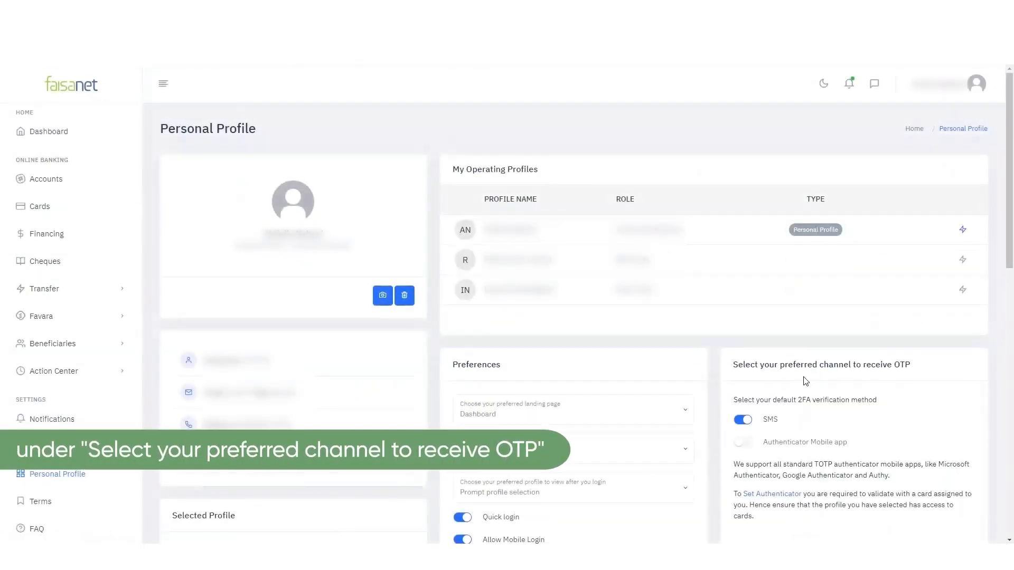
# Switch the preferred OTP channel from SMS to Authenticator Mobile app and begin setup.
pyautogui.scroll(-3)
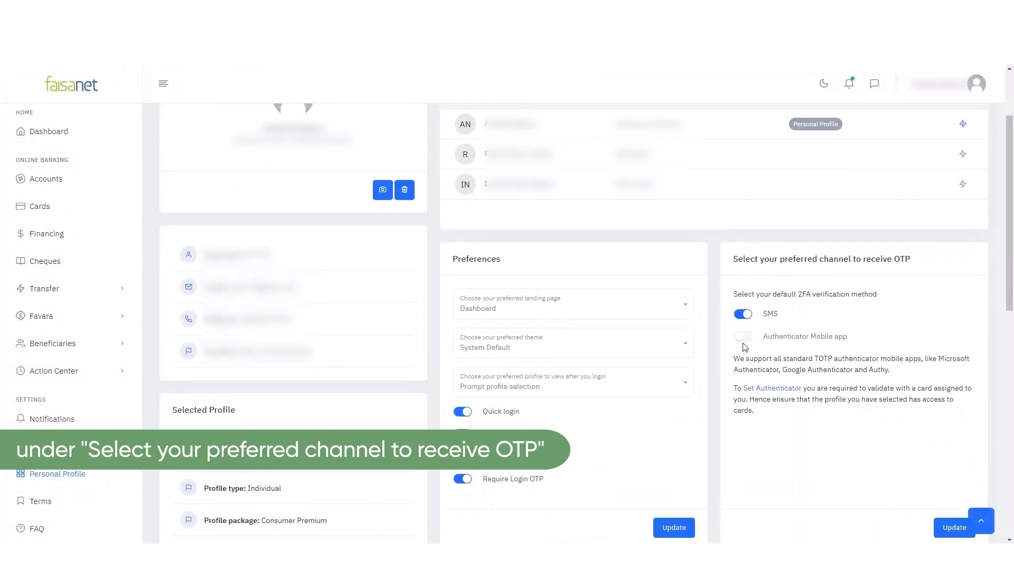
pyautogui.click(742, 336)
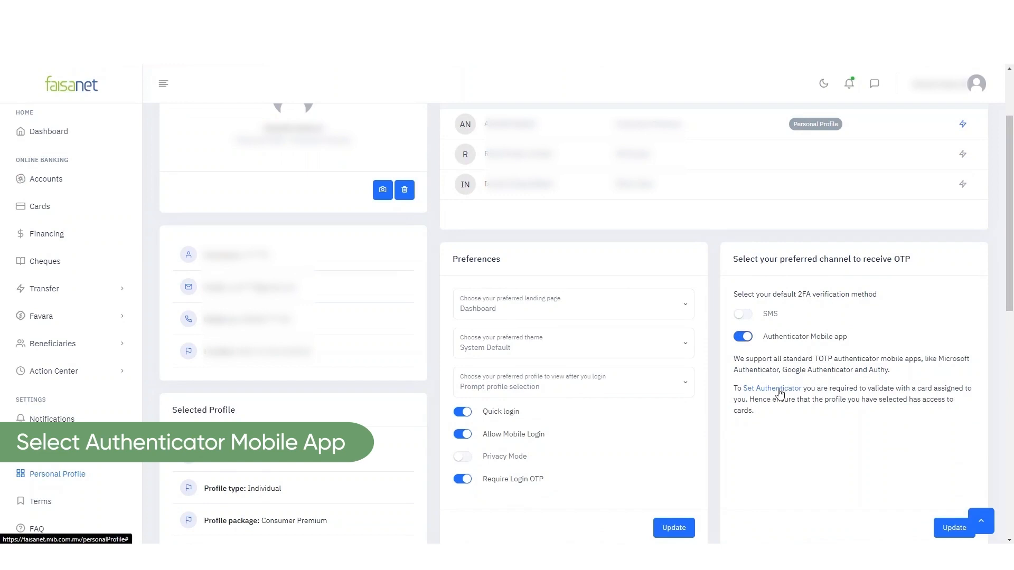
pyautogui.click(771, 388)
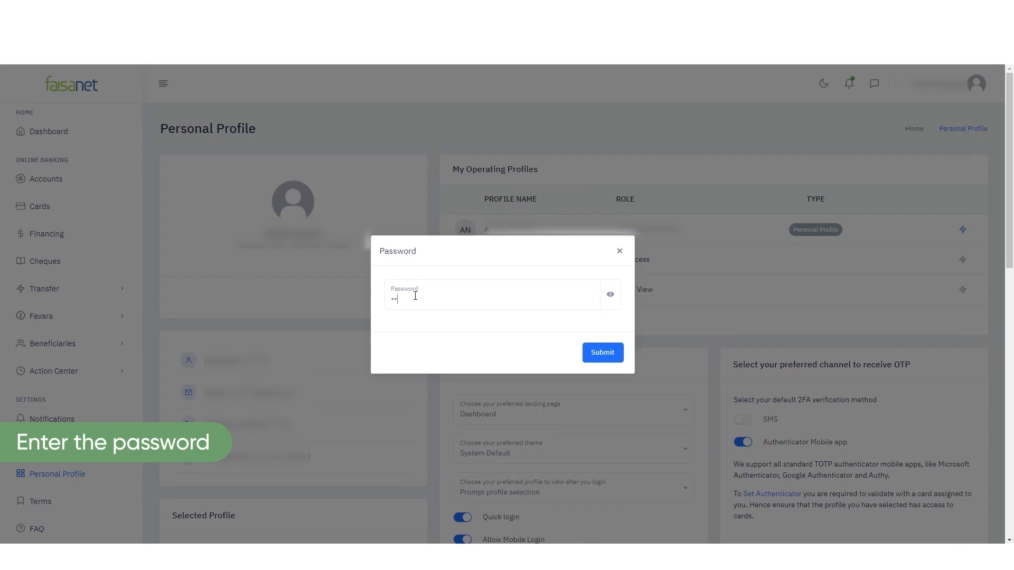
# Enter the account password in the Password dialog and submit it.
pyautogui.write('password')
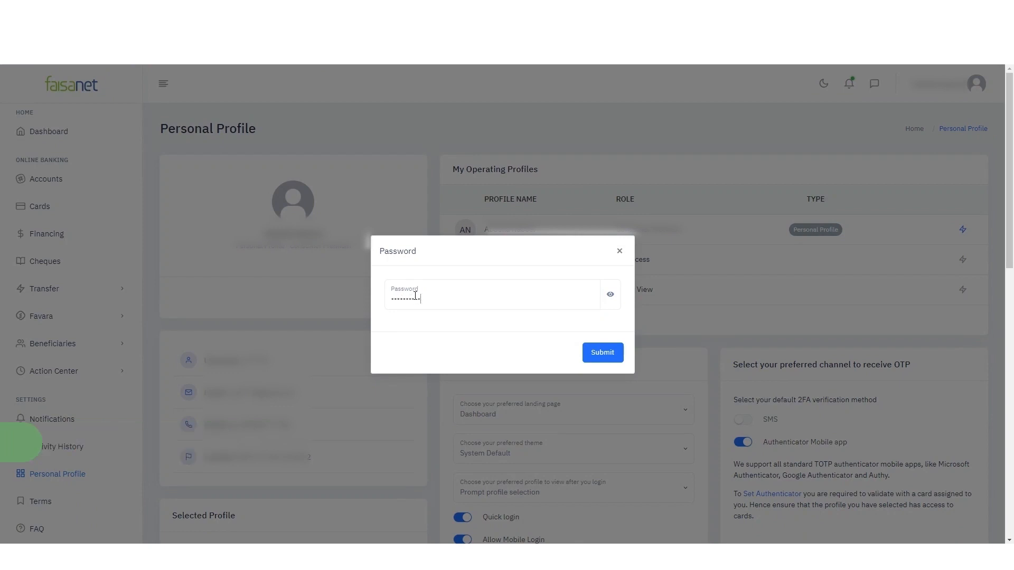
pyautogui.click(602, 352)
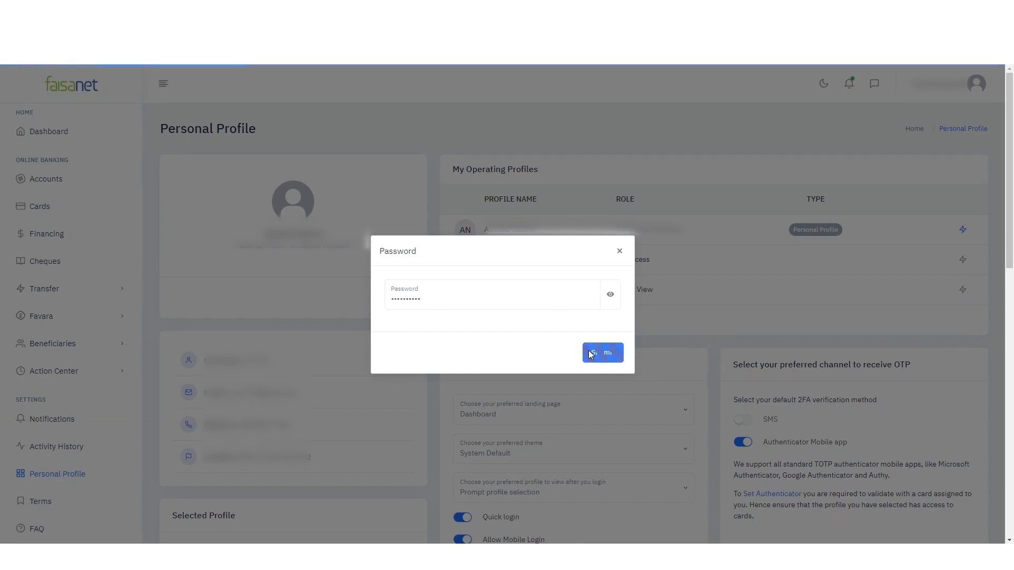
pyautogui.click(600, 353)
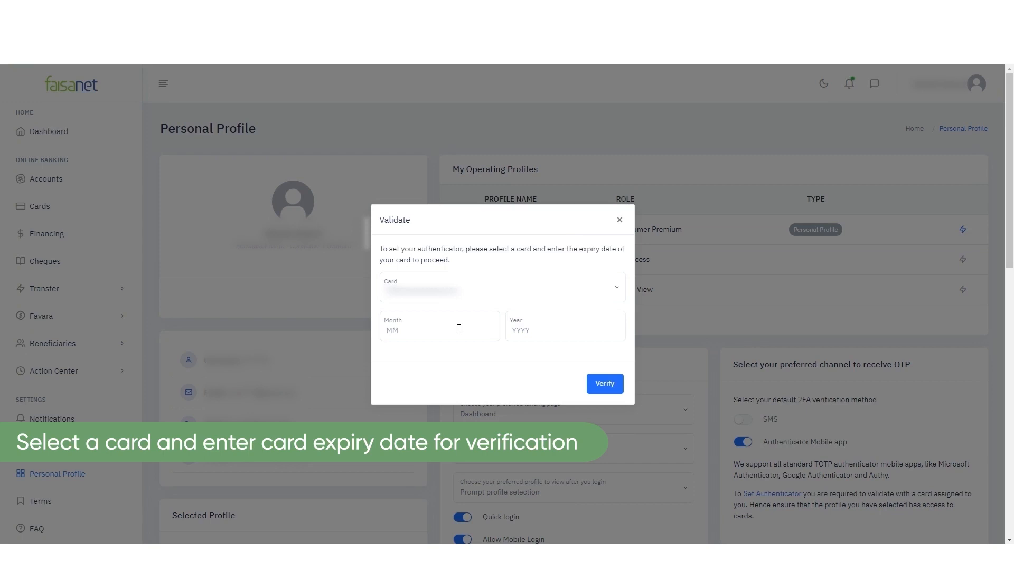
# Verify a card with expiry month 08 and year 2028.
pyautogui.write('08')
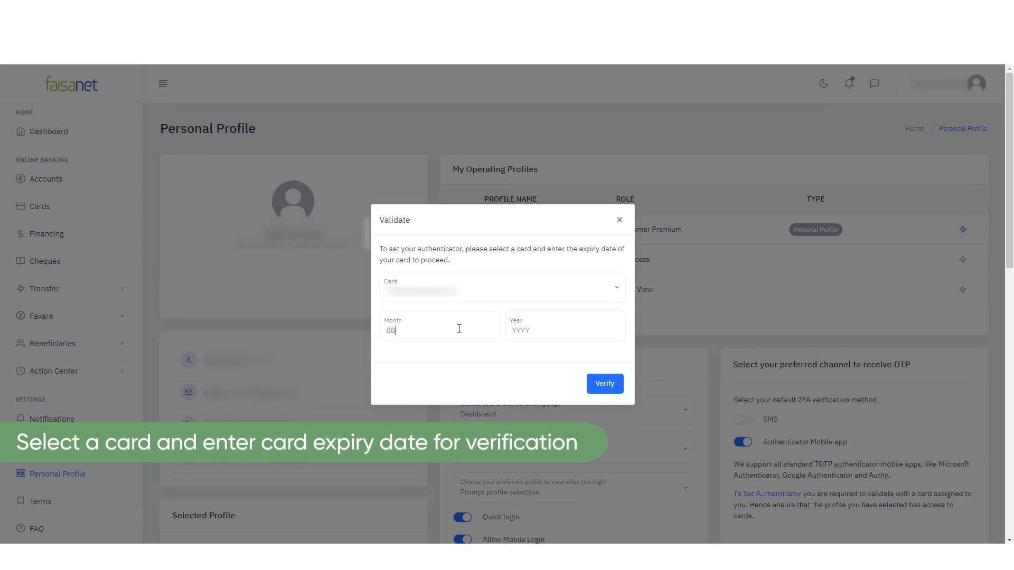
pyautogui.write('2028')
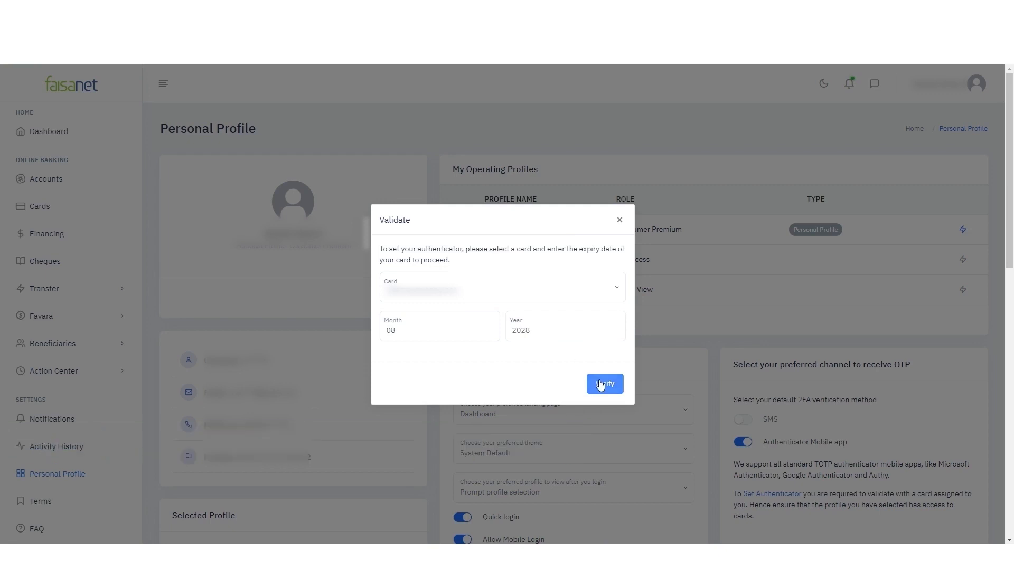
pyautogui.click(604, 383)
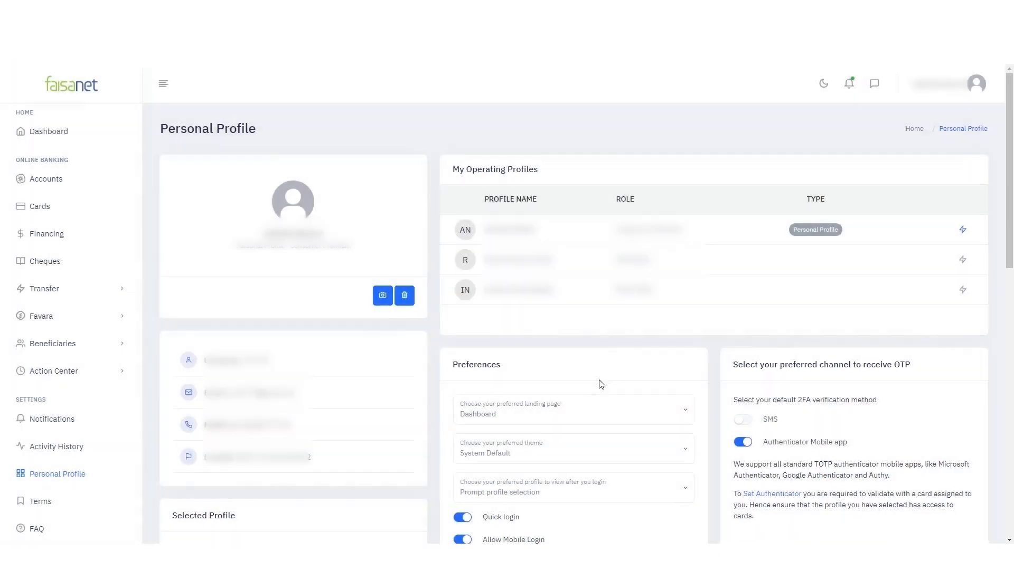
# Open the Set Authenticator dialog showing the QR code and setup code.
pyautogui.click(770, 494)
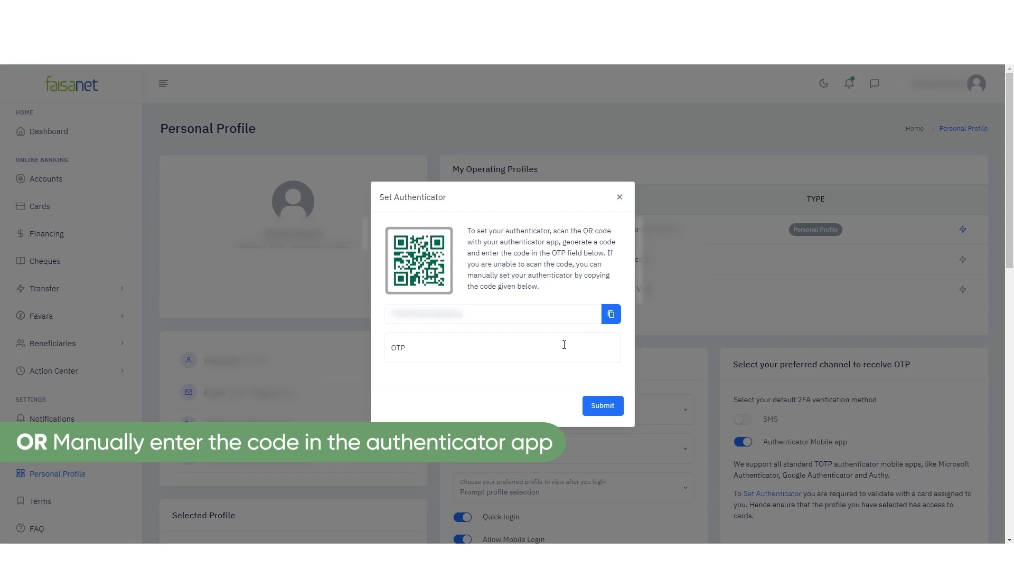
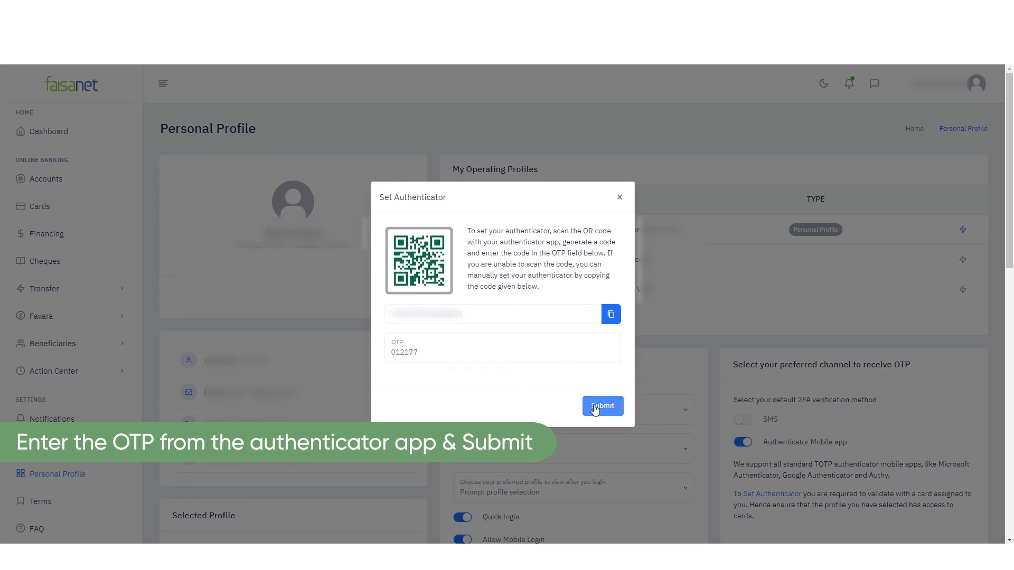
pyautogui.click(601, 406)
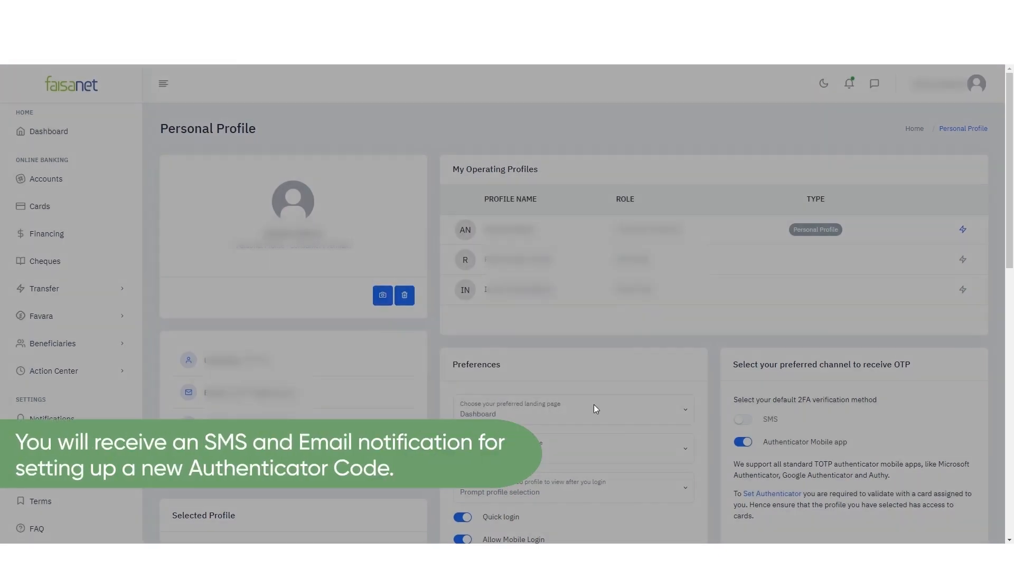